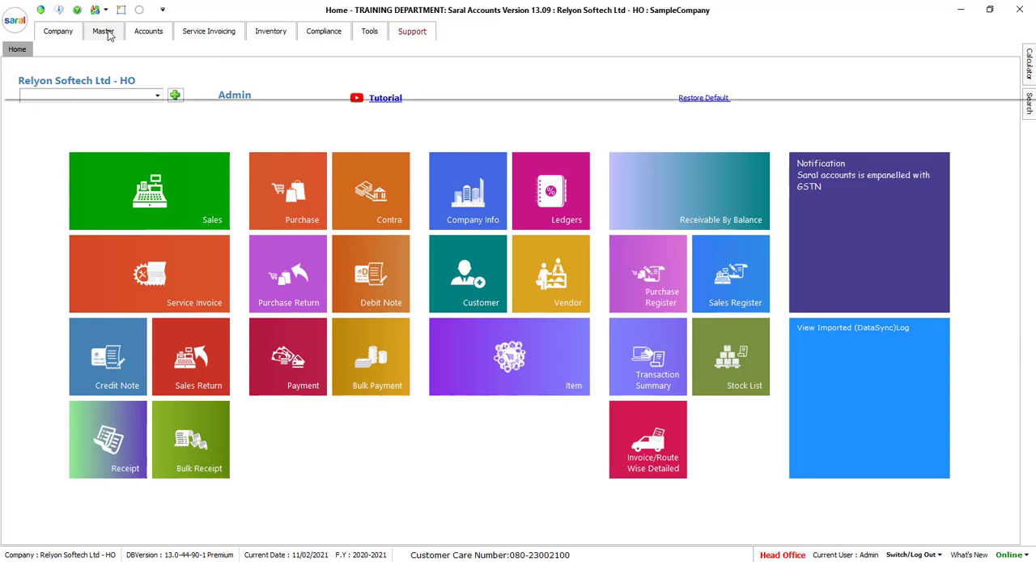
Step: Open General Settings from the Master tab on the Cloud Registration page
left_click(103, 31)
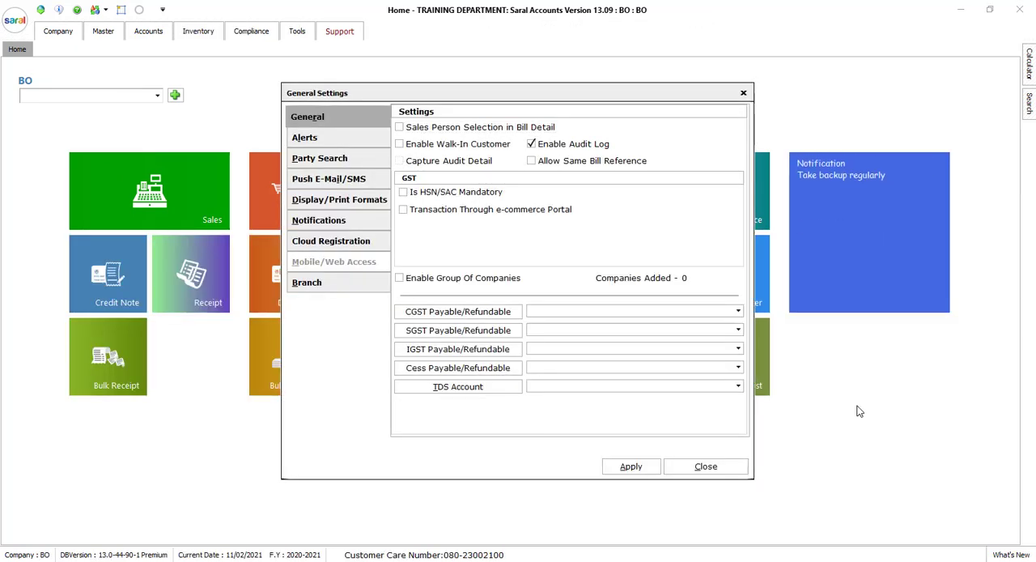
mouse_move(314, 37)
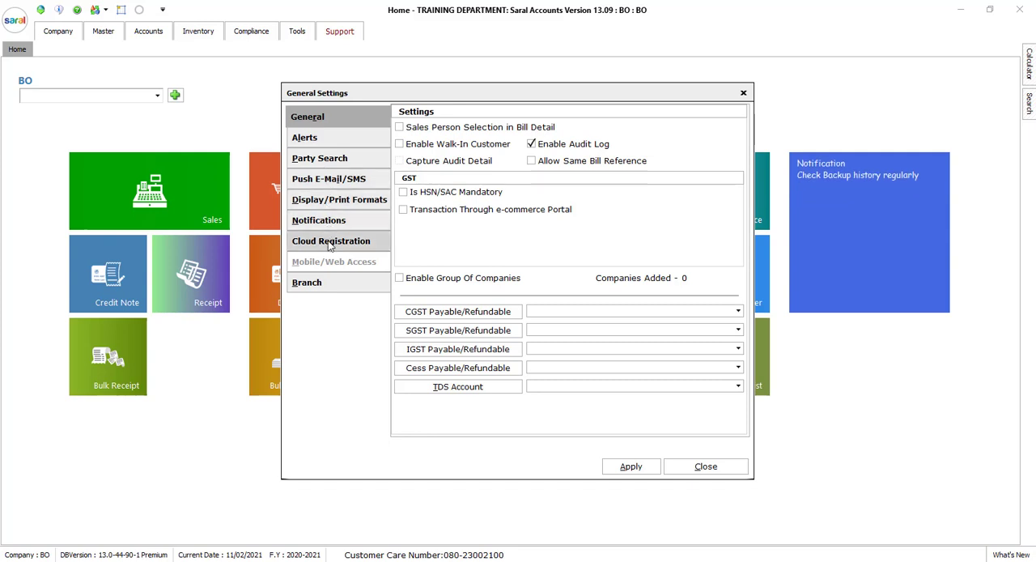
left_click(329, 240)
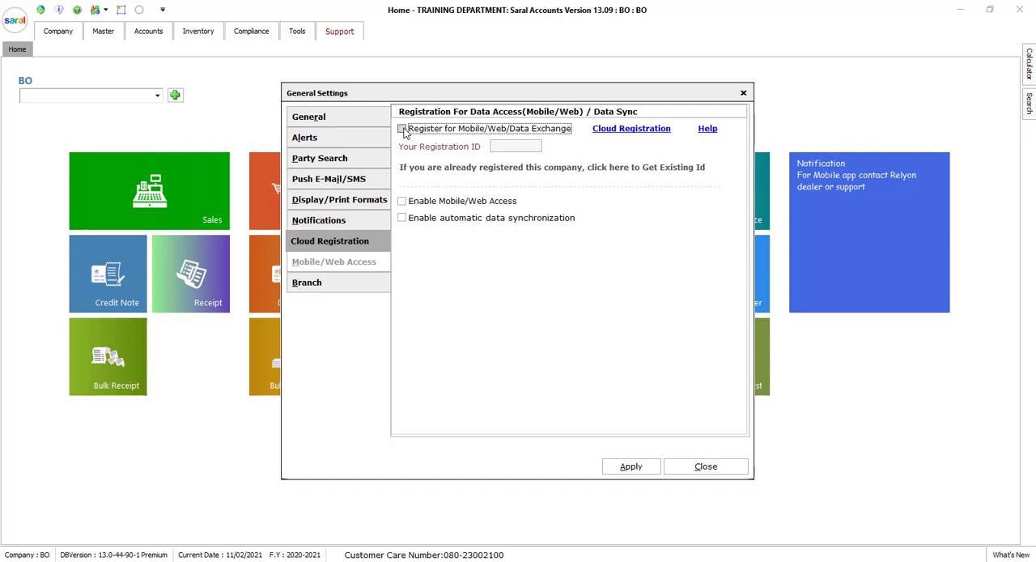
Step: Tick Register for Mobile/Web/Data Exchange and register the BO company using email, mobile and OTP
left_click(402, 128)
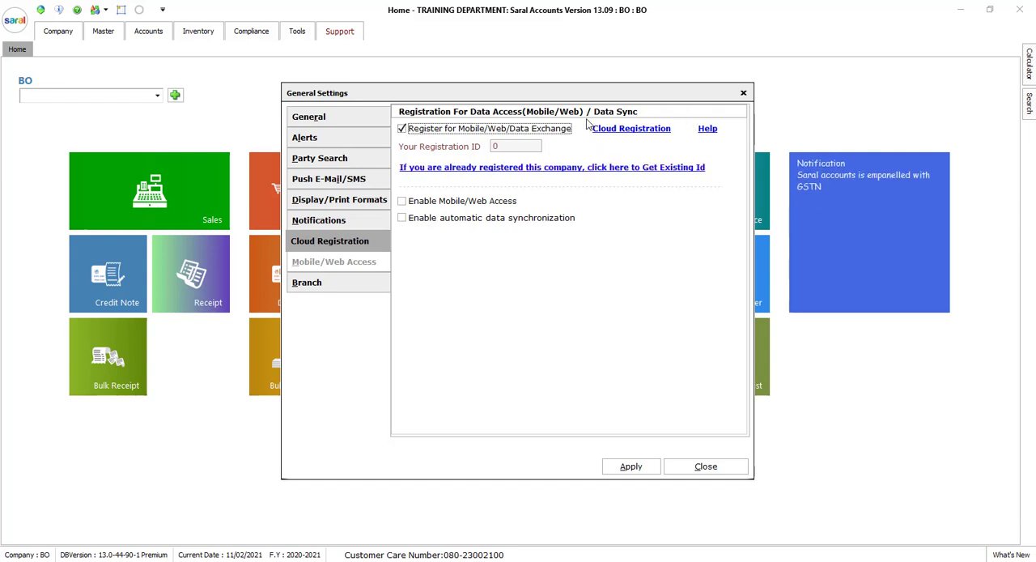
left_click(630, 128)
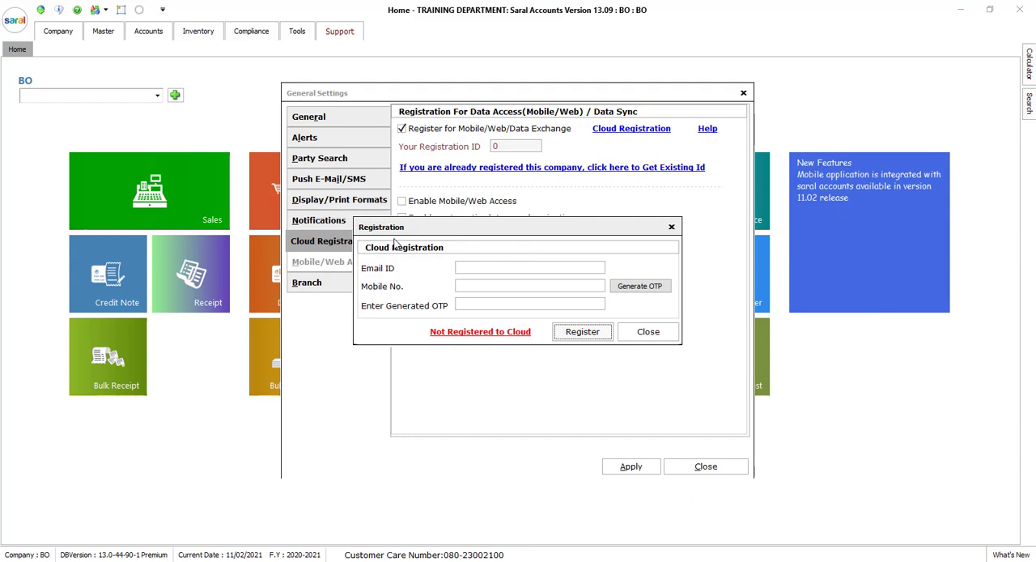
left_click(529, 267)
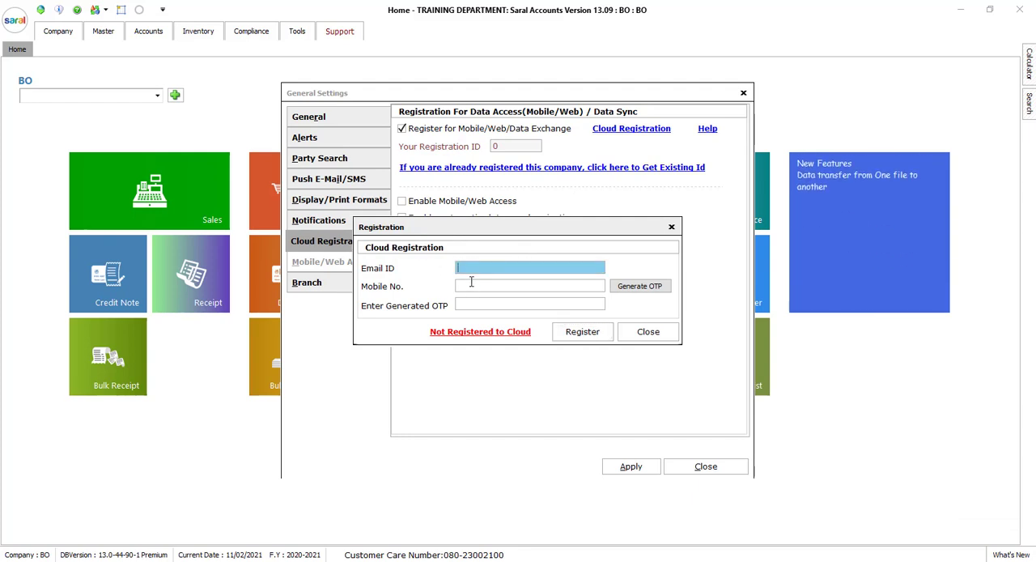
left_click(530, 285)
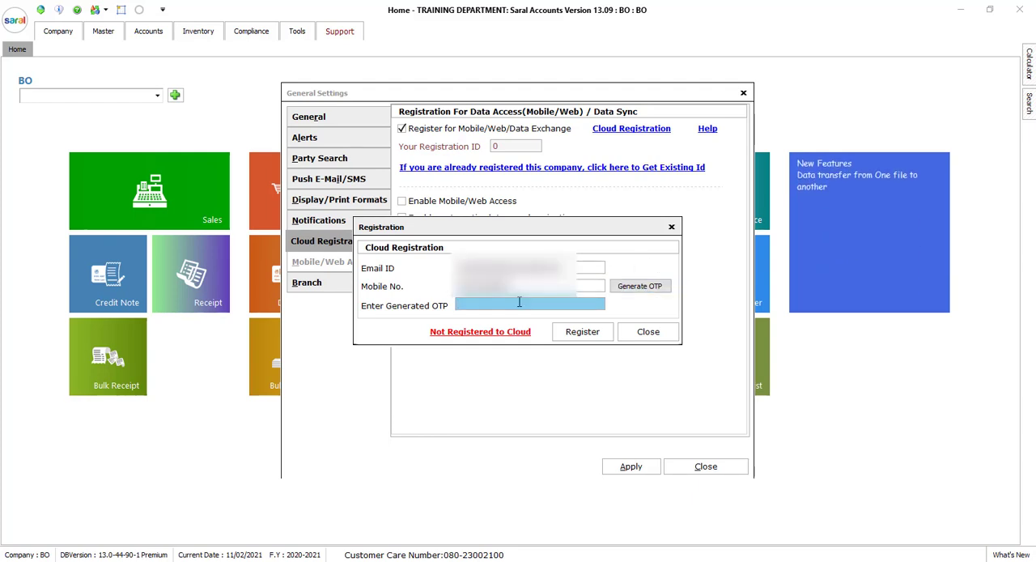
type("122")
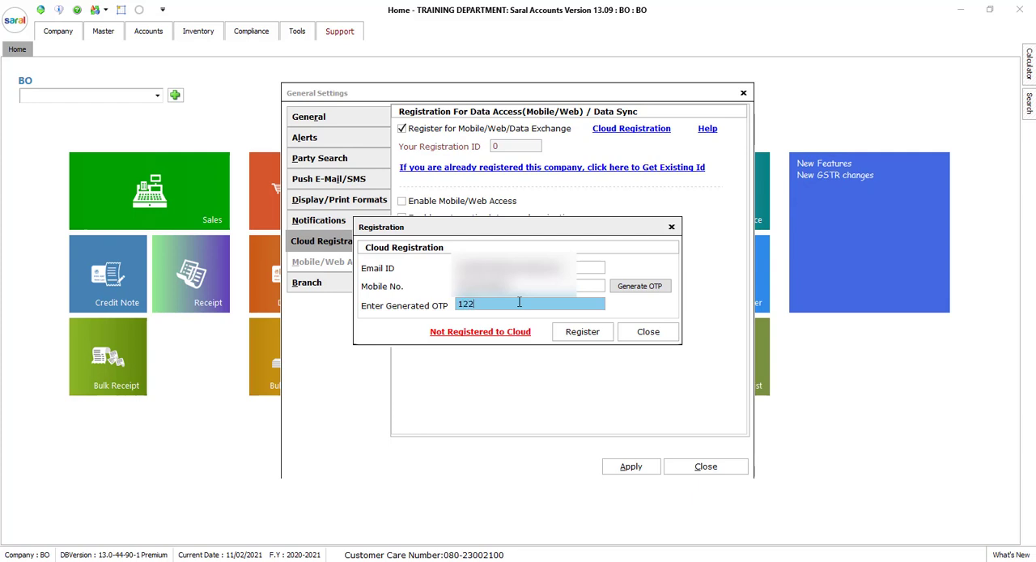
type("550")
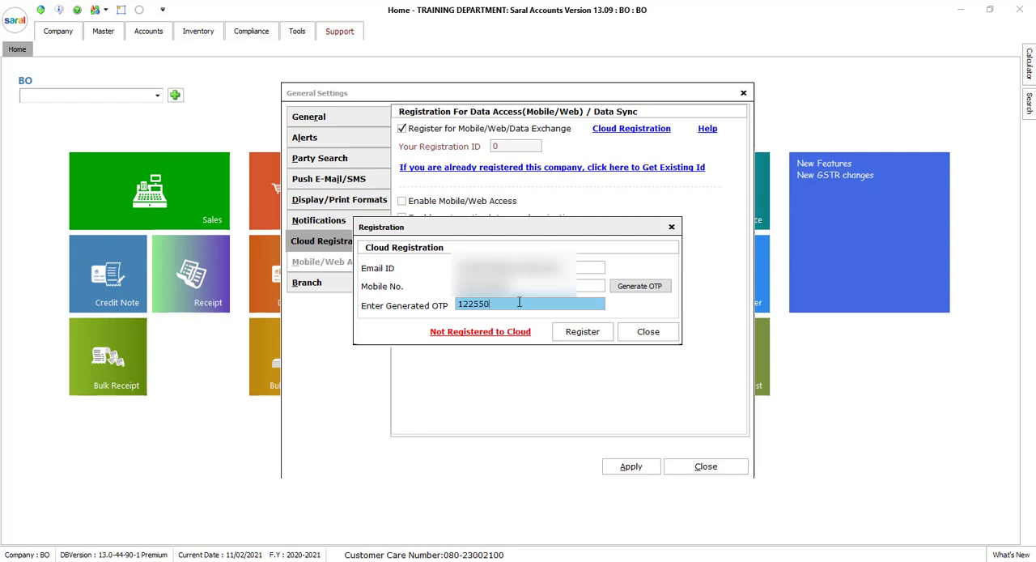
left_click(582, 331)
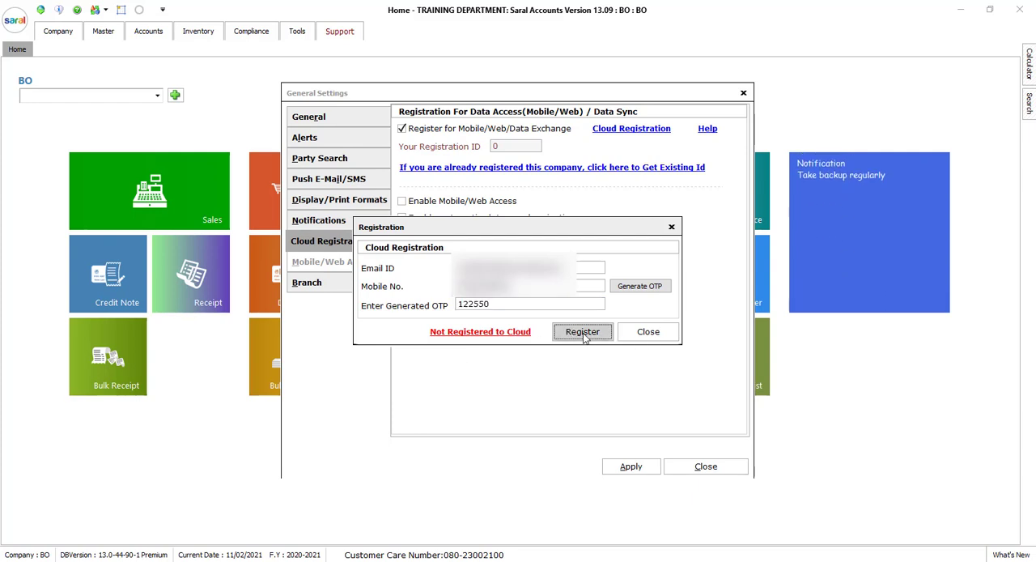
left_click(582, 331)
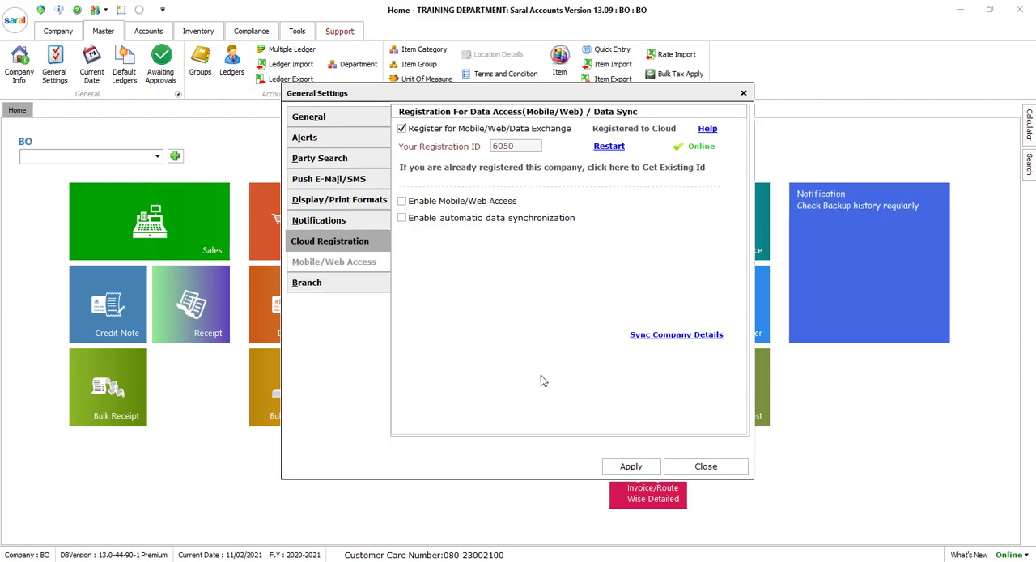
Step: Enable automatic data synchronization and choose Main File (Head-Office) as the sync file type
triple_click(516, 146)
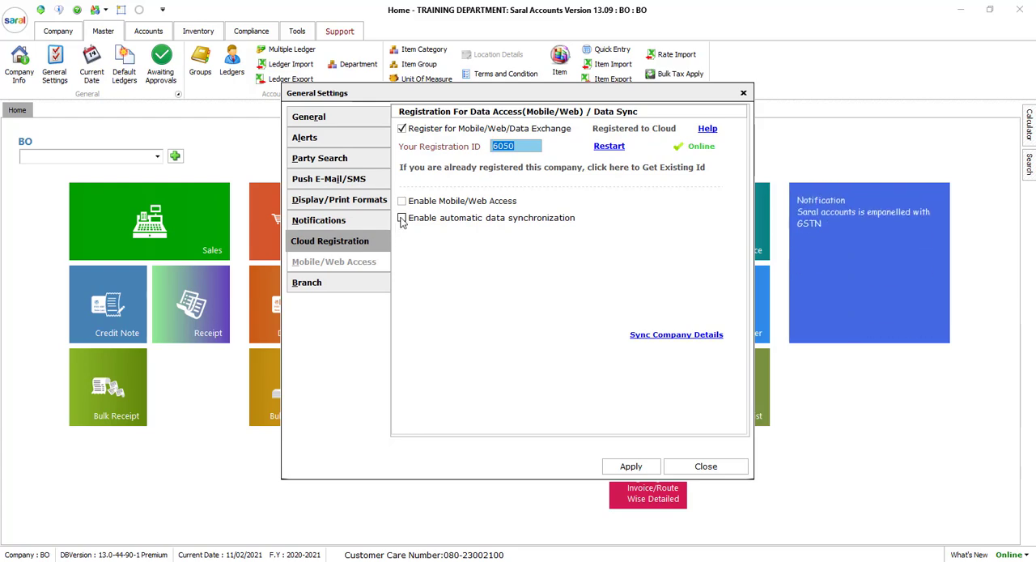
left_click(401, 217)
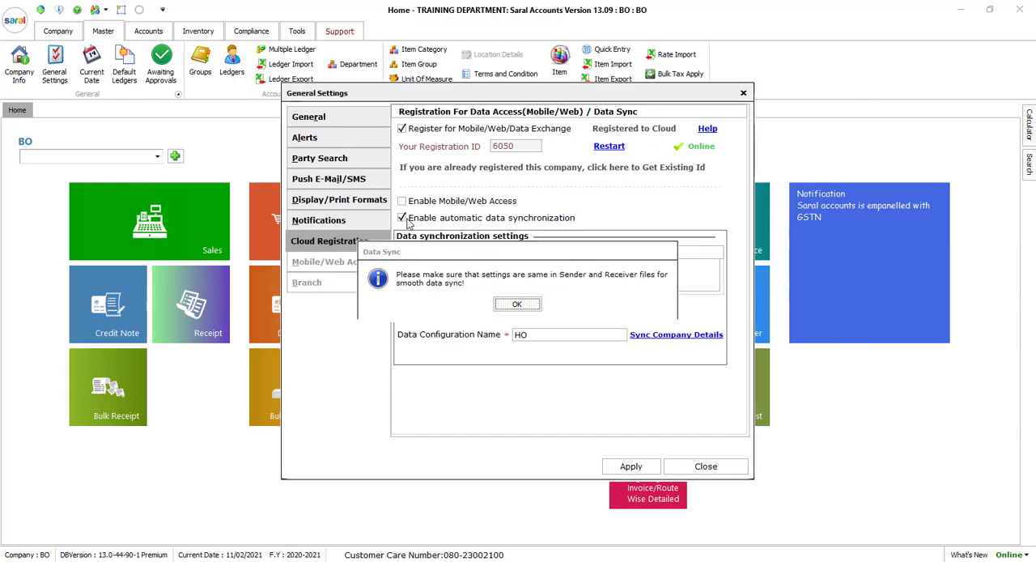
left_click(517, 303)
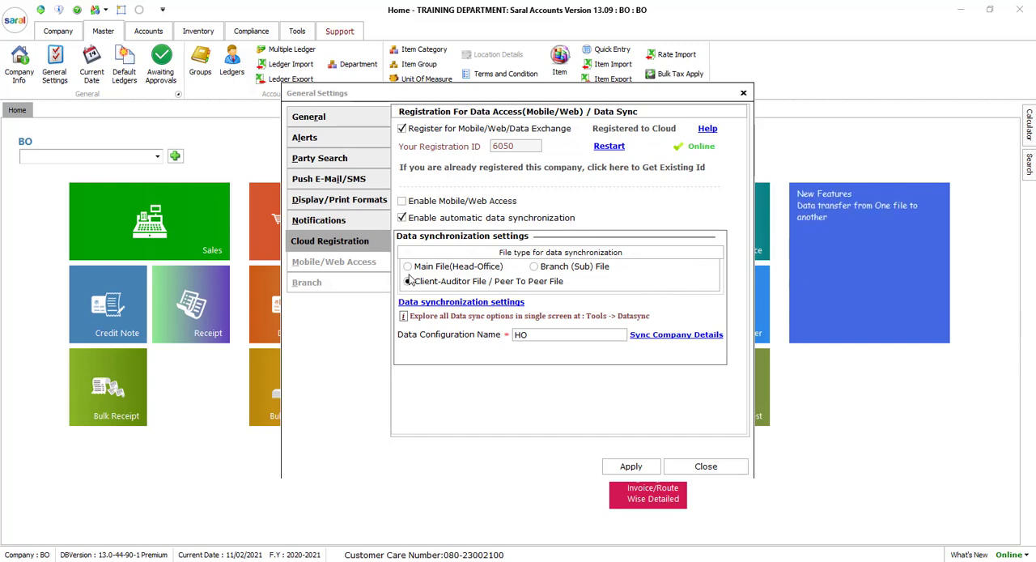
left_click(407, 267)
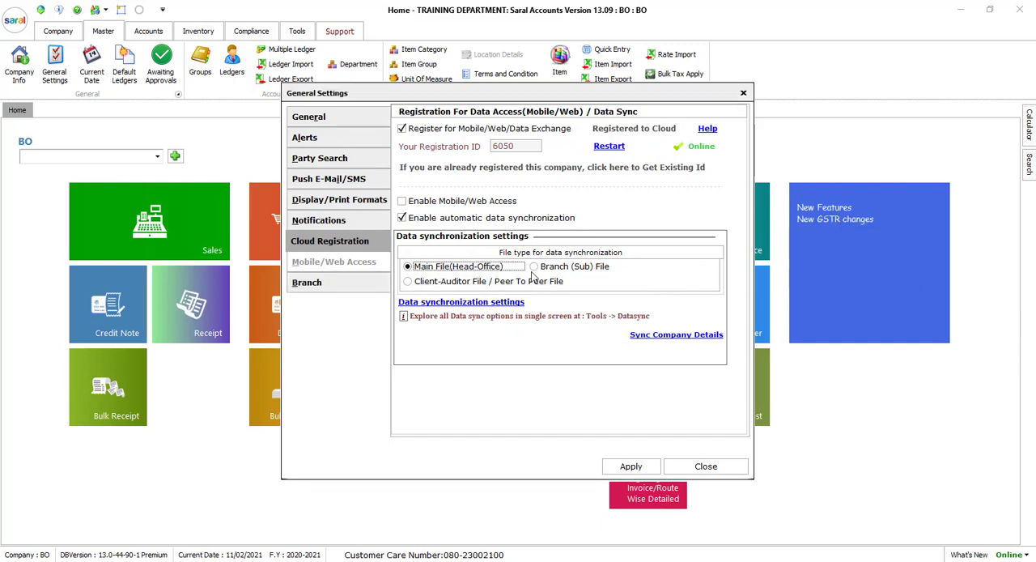
mouse_move(566, 285)
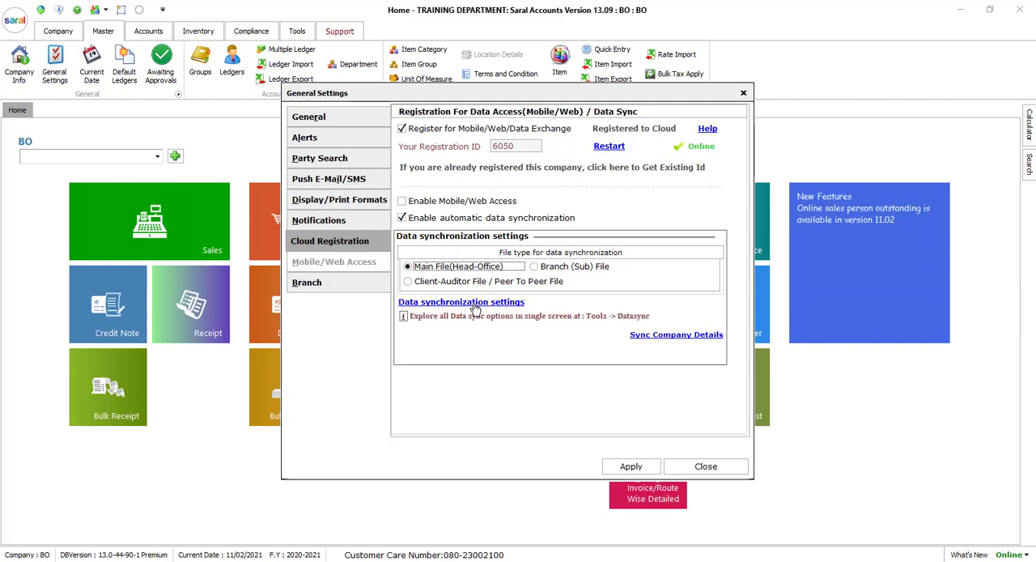
Step: Save Auto-Syncing every 1 minute for data modified after 01/02/2021
left_click(462, 301)
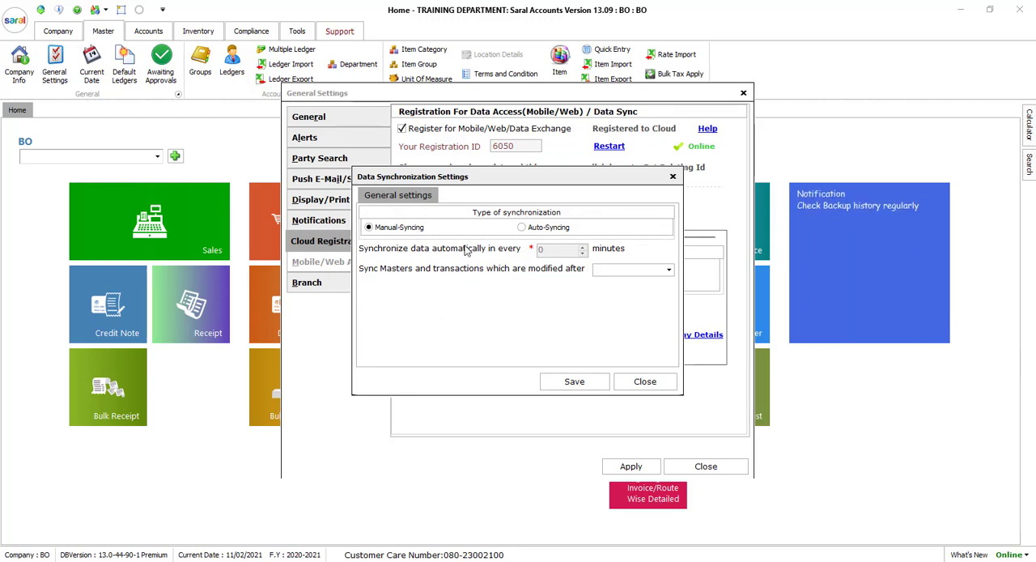
mouse_move(460, 218)
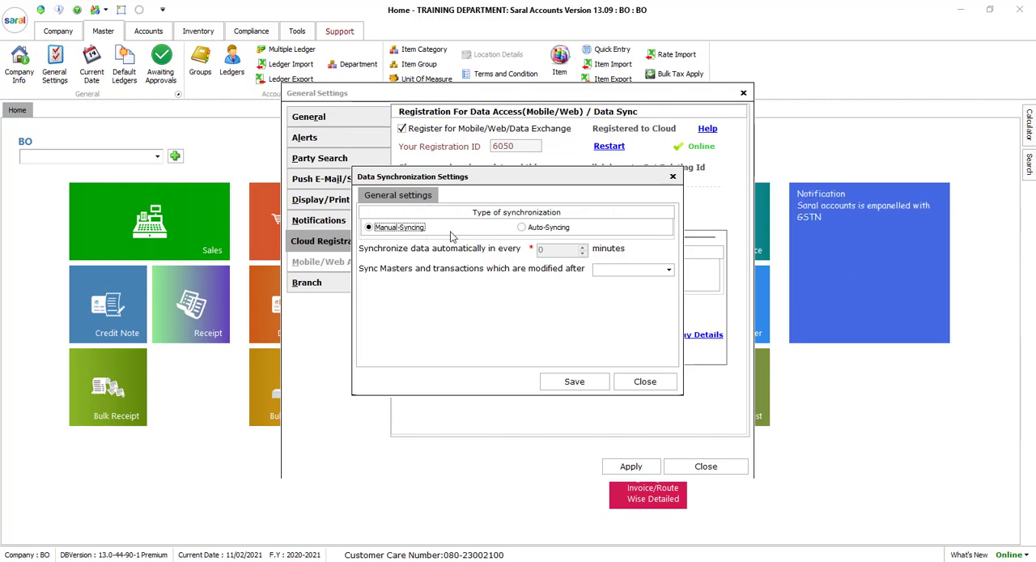
left_click(521, 227)
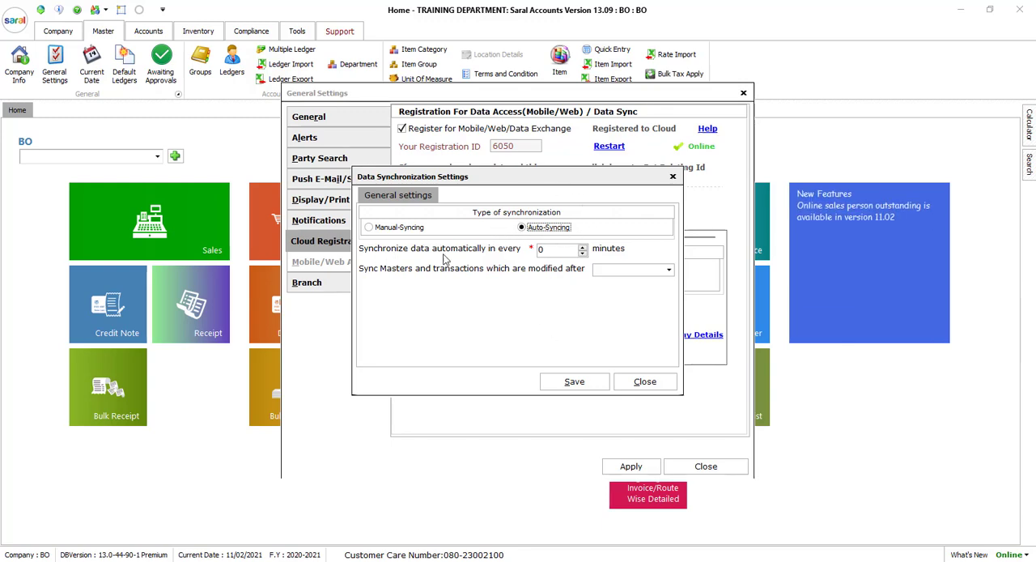
left_click(582, 245)
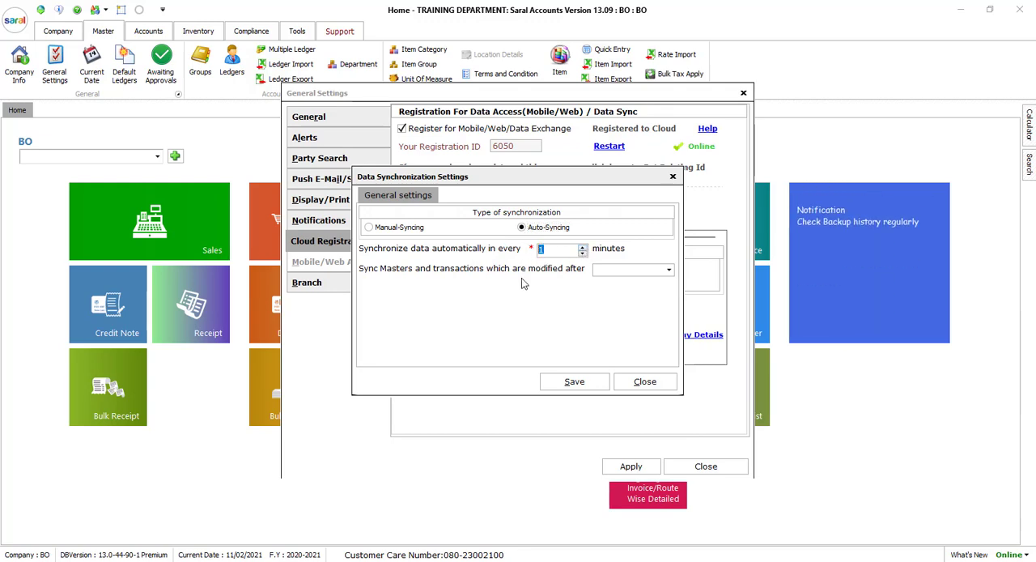
left_click(667, 269)
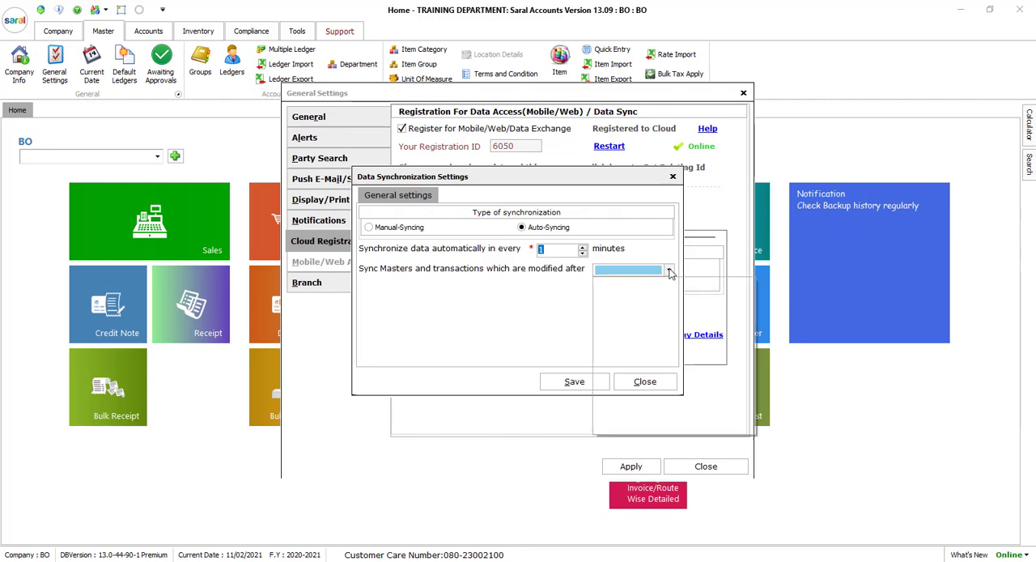
left_click(668, 268)
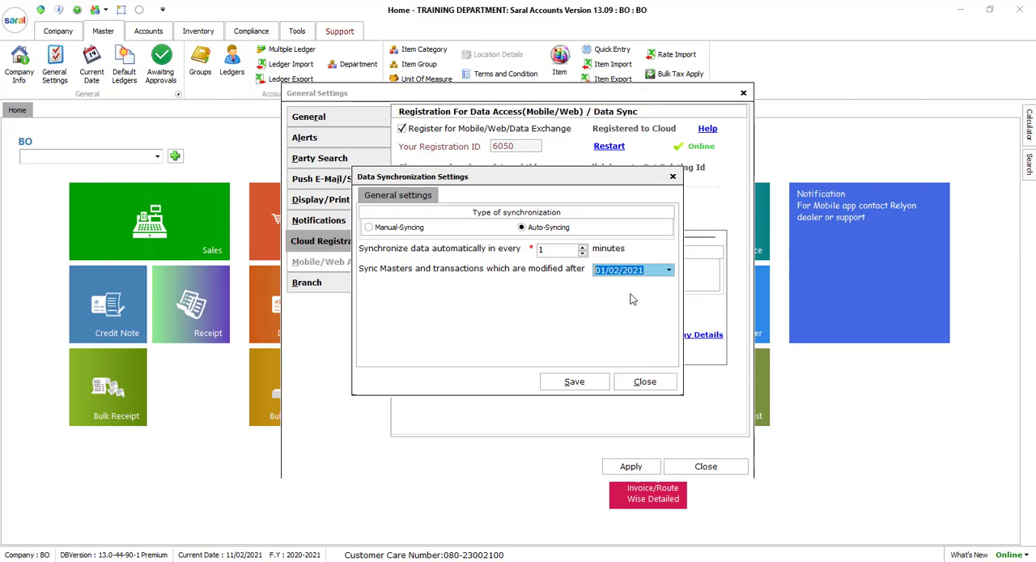
left_click(574, 381)
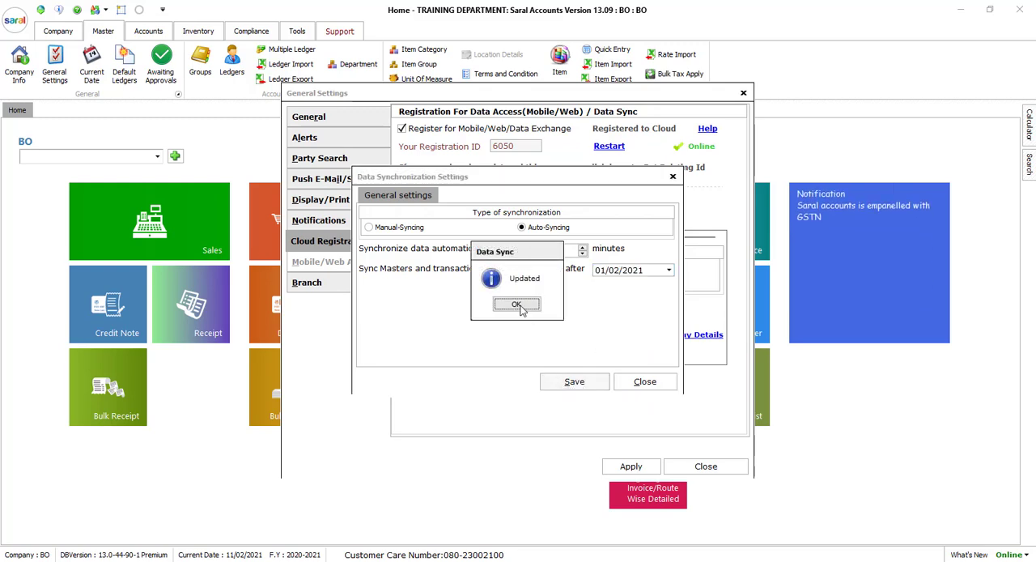
left_click(517, 304)
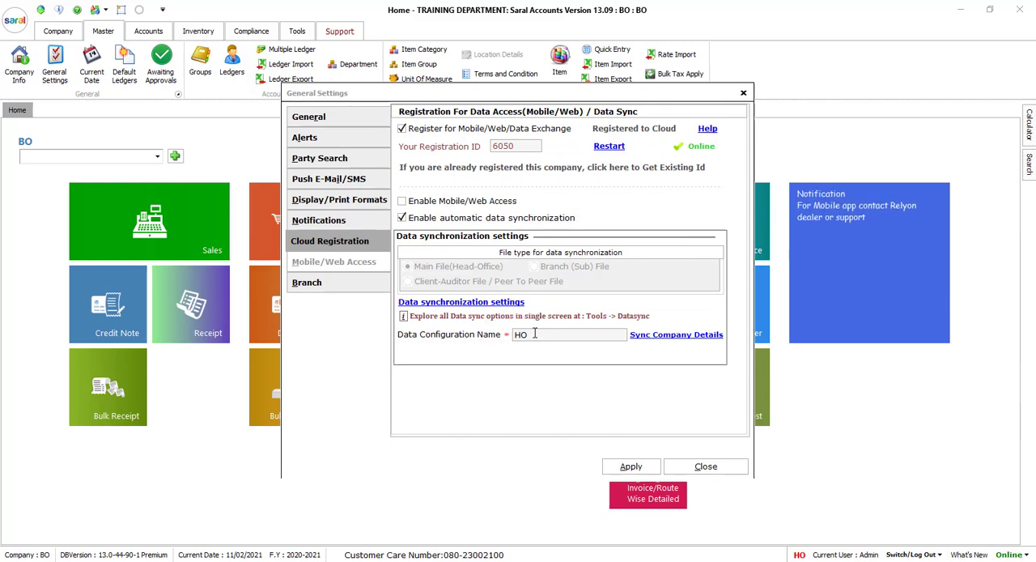
Step: Sync company details for the HO configuration and dismiss the duplicate GSTIN warning
triple_click(567, 334)
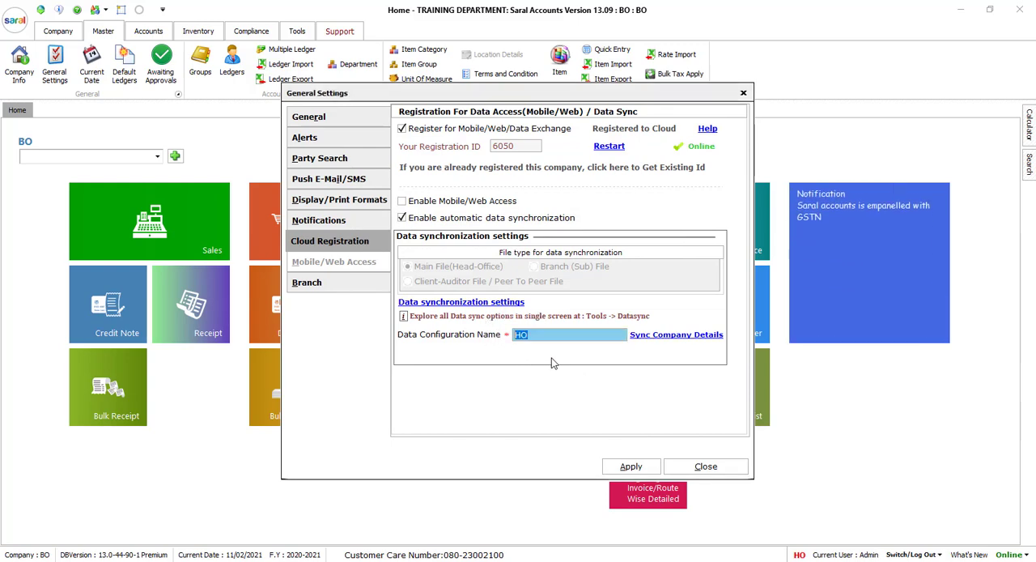
mouse_move(660, 351)
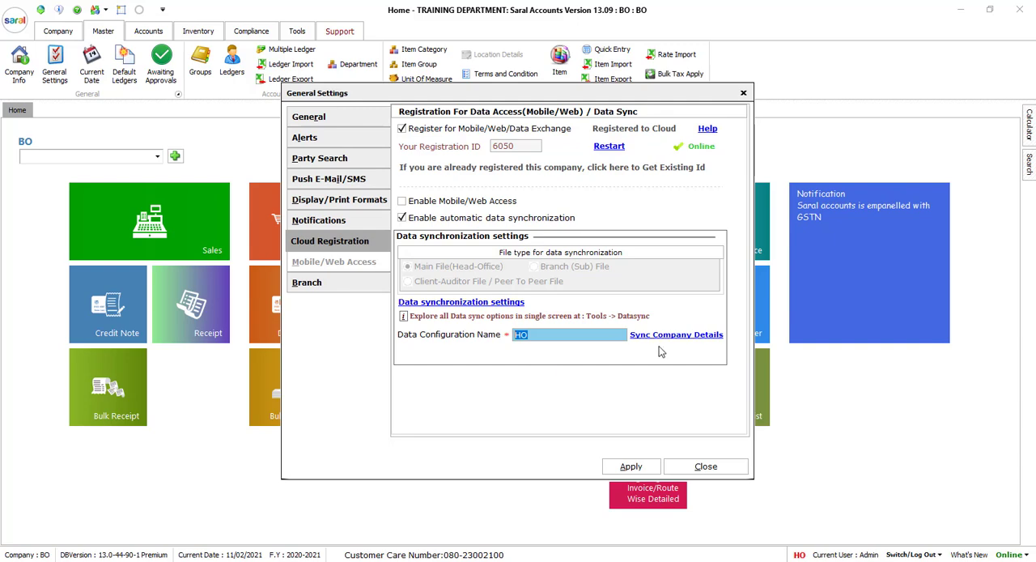
left_click(676, 335)
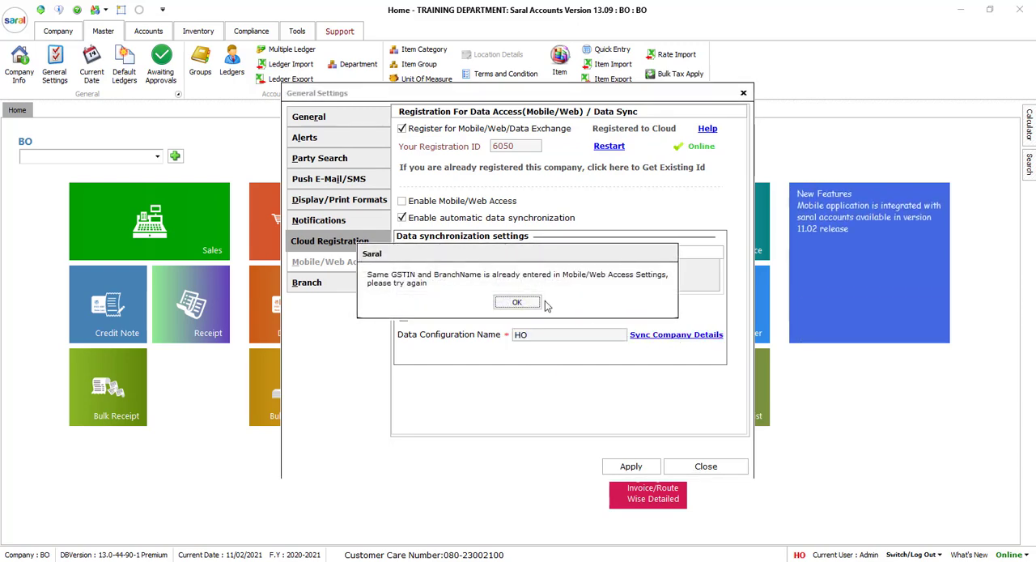
left_click(517, 301)
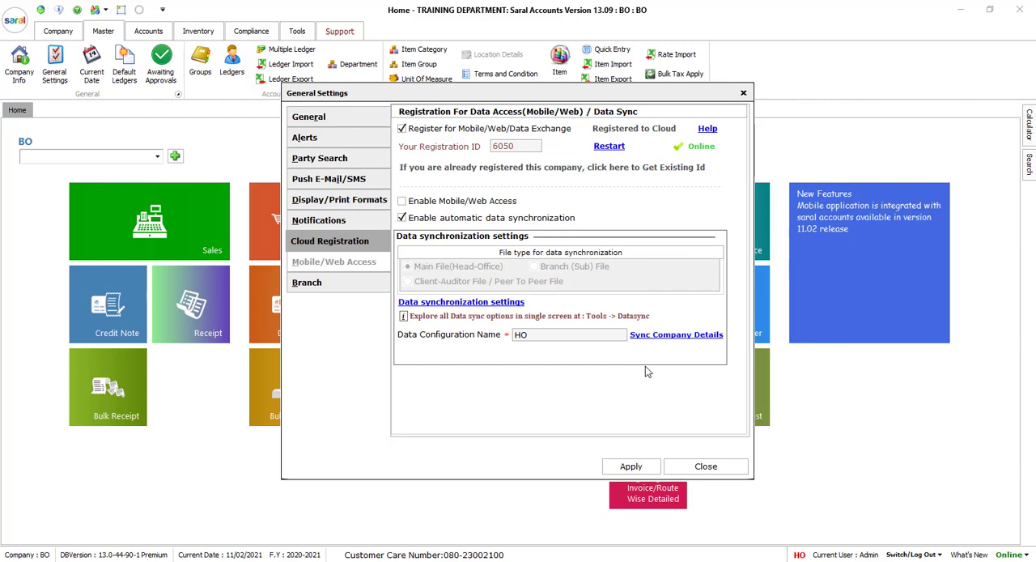
mouse_move(575, 391)
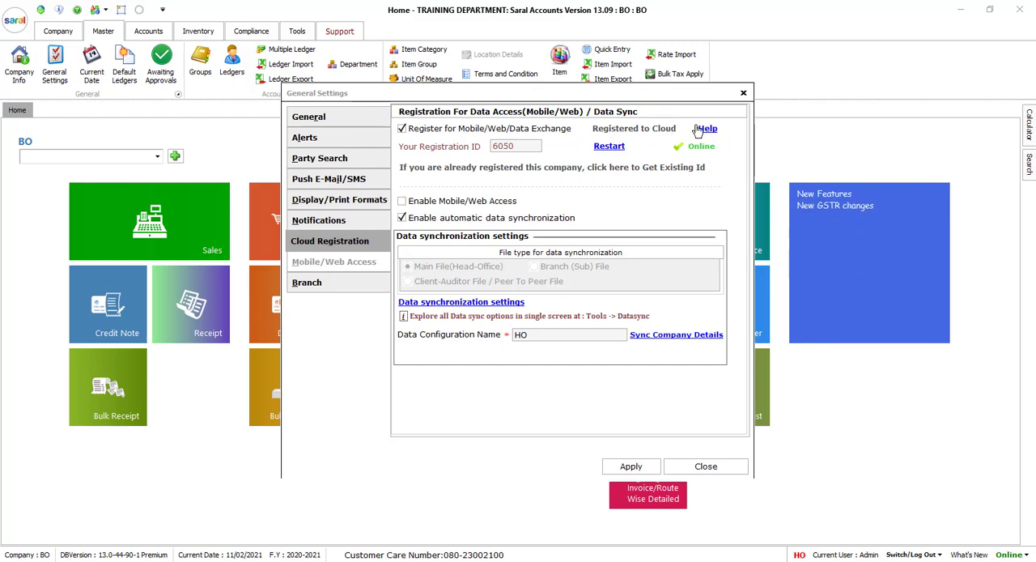
mouse_move(722, 168)
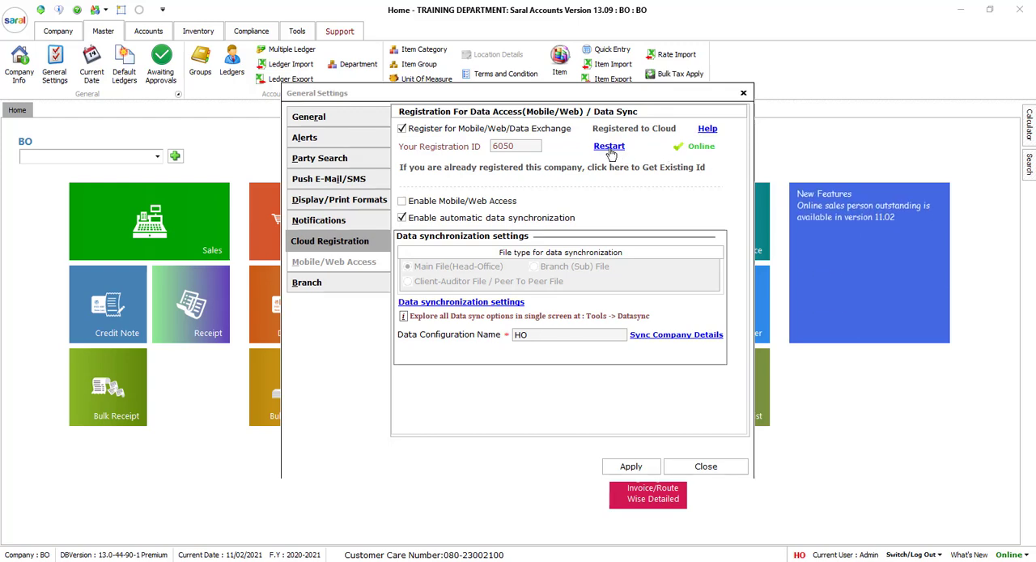
Step: Restart the data synchronization service and apply the cloud registration settings
left_click(608, 146)
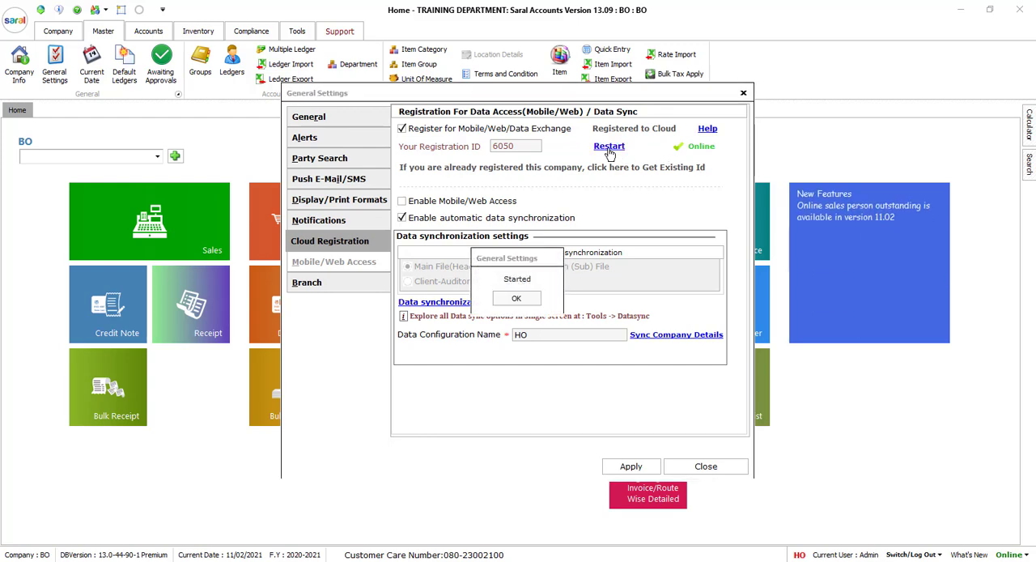
left_click(516, 298)
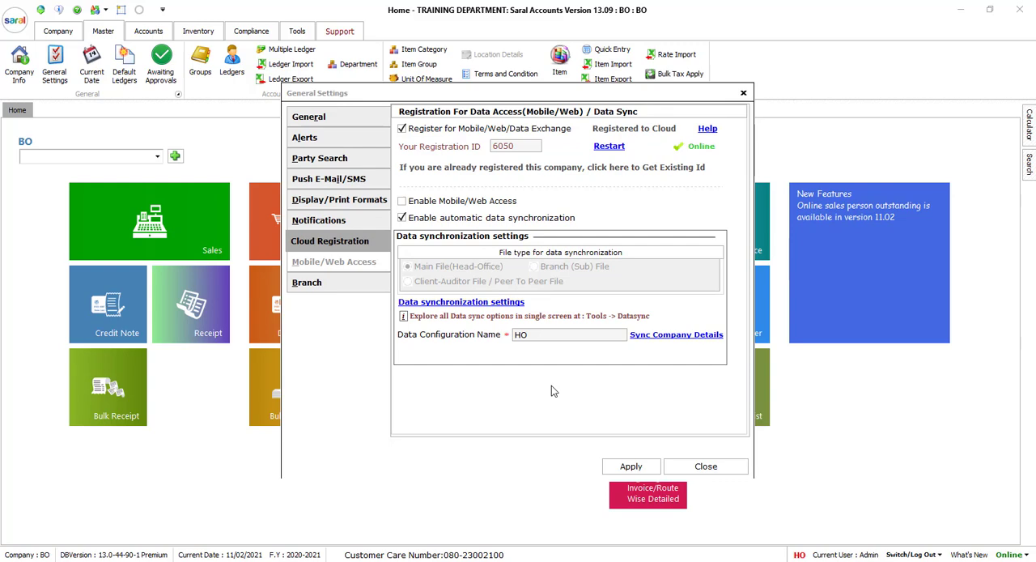
left_click(631, 466)
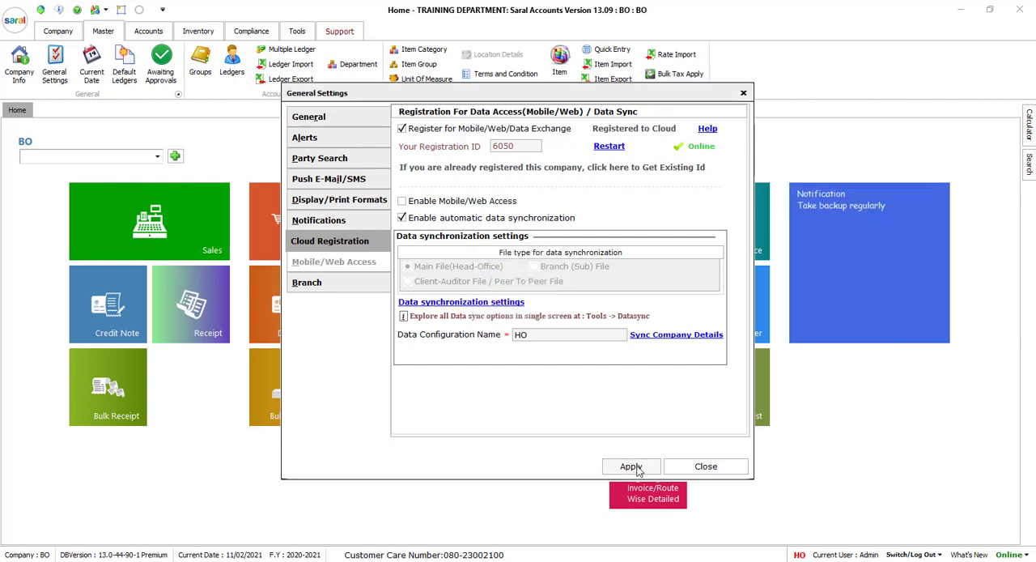
mouse_move(534, 392)
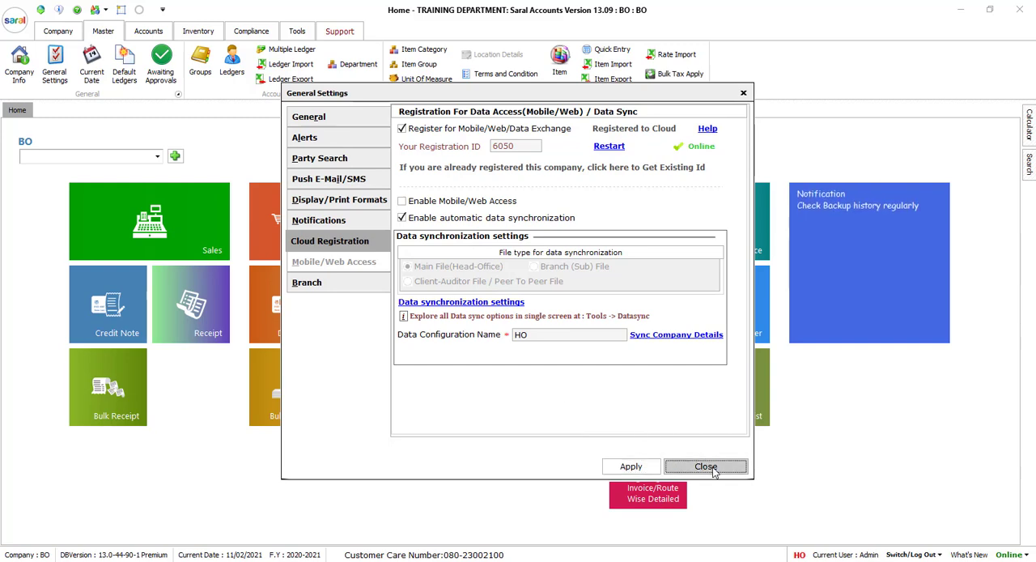
mouse_move(722, 503)
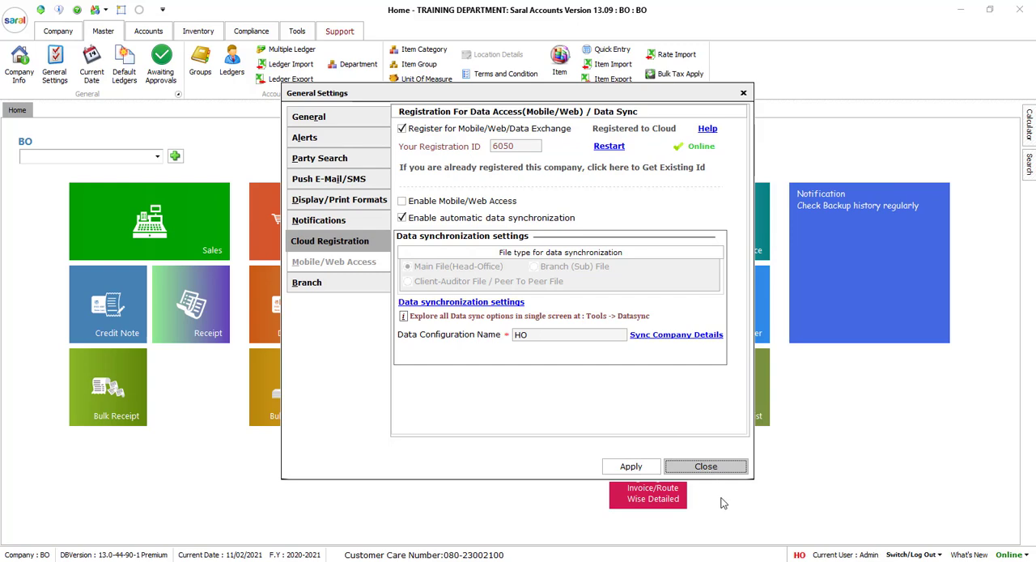